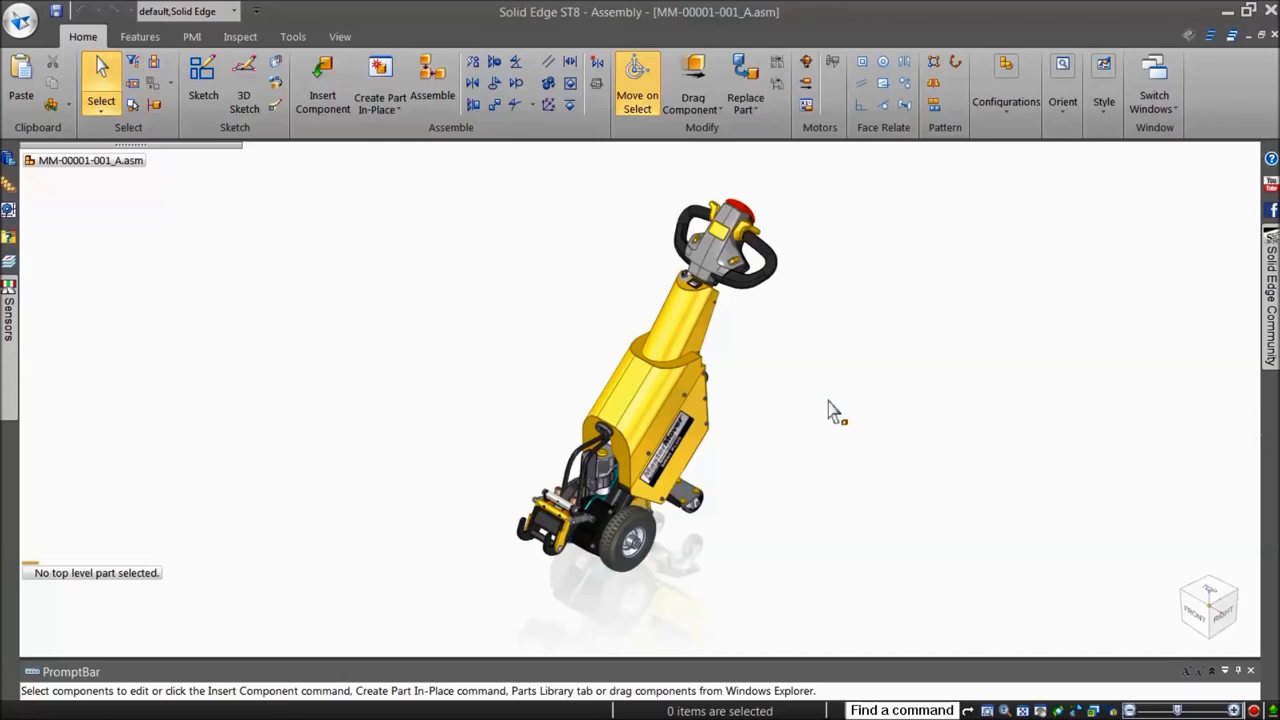
{"action": "mouse_move", "coordinate": [864, 546]}
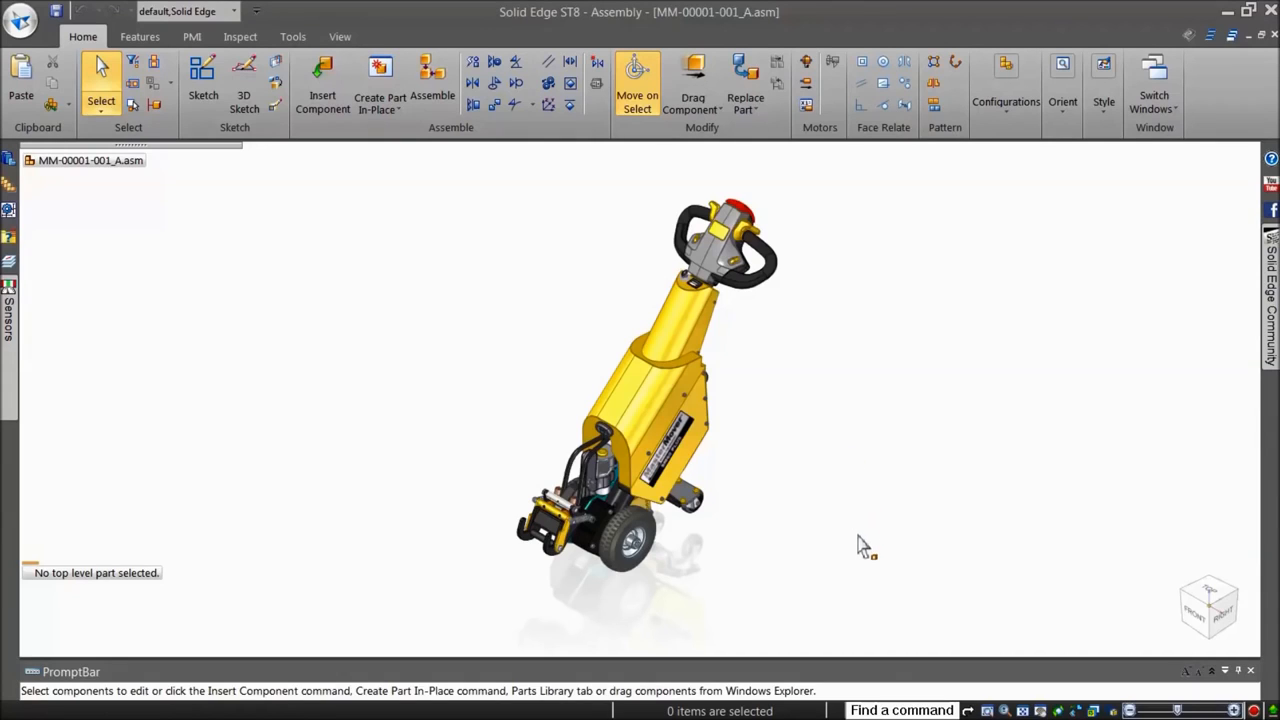
Search 'remove' in Command Finder, locate Hole and start it as an assembly feature on the tugger.
{"action": "left_click", "coordinate": [900, 710]}
{"action": "type", "text": "remove"}
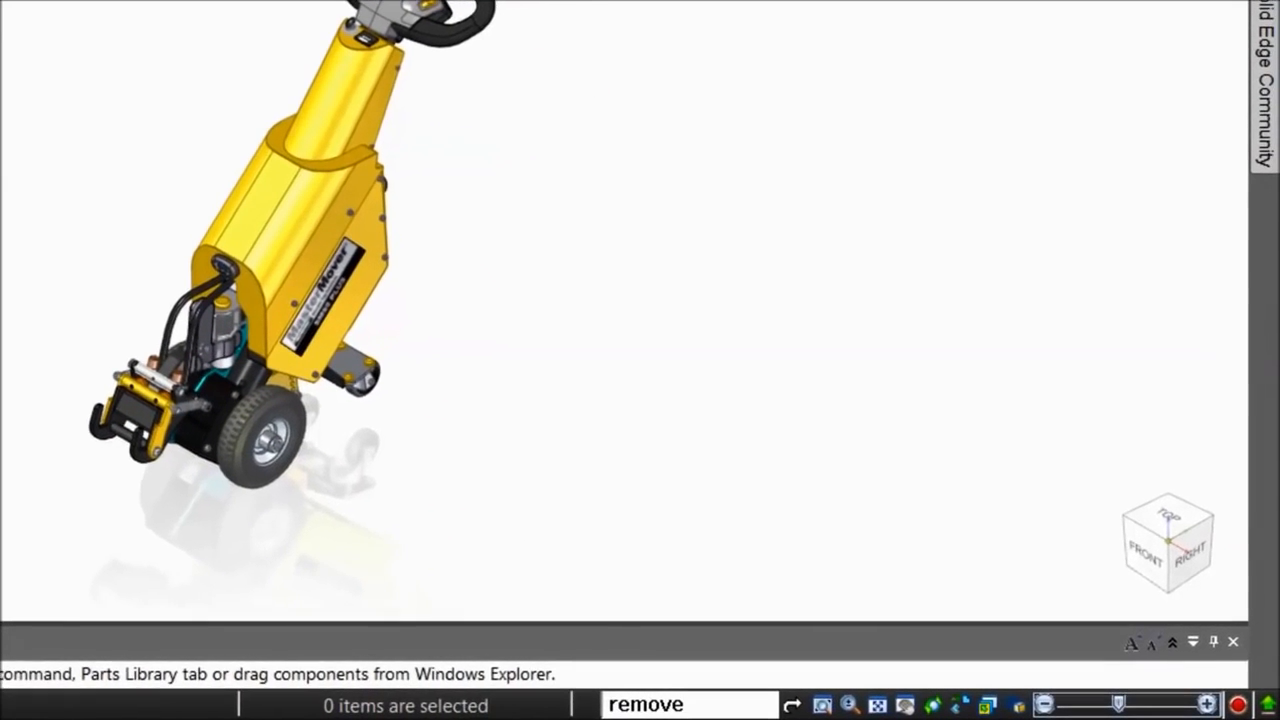
{"action": "mouse_move", "coordinate": [738, 704]}
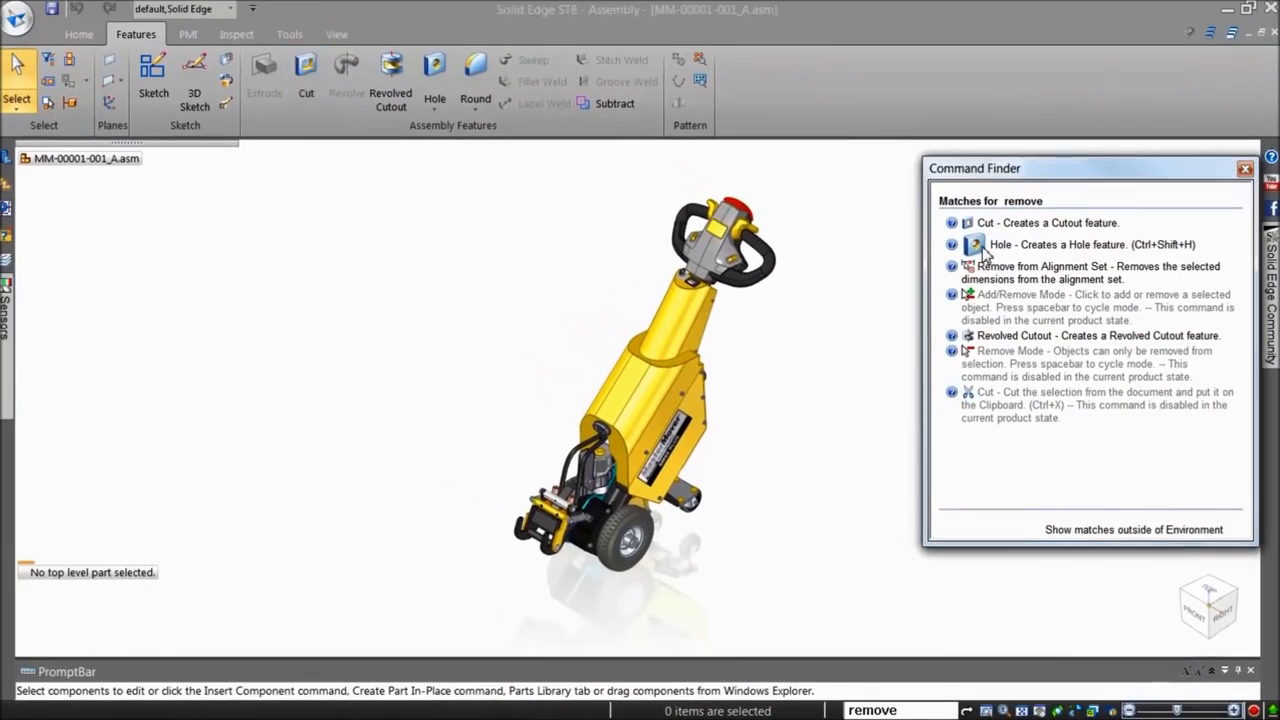
{"action": "left_click", "coordinate": [436, 104]}
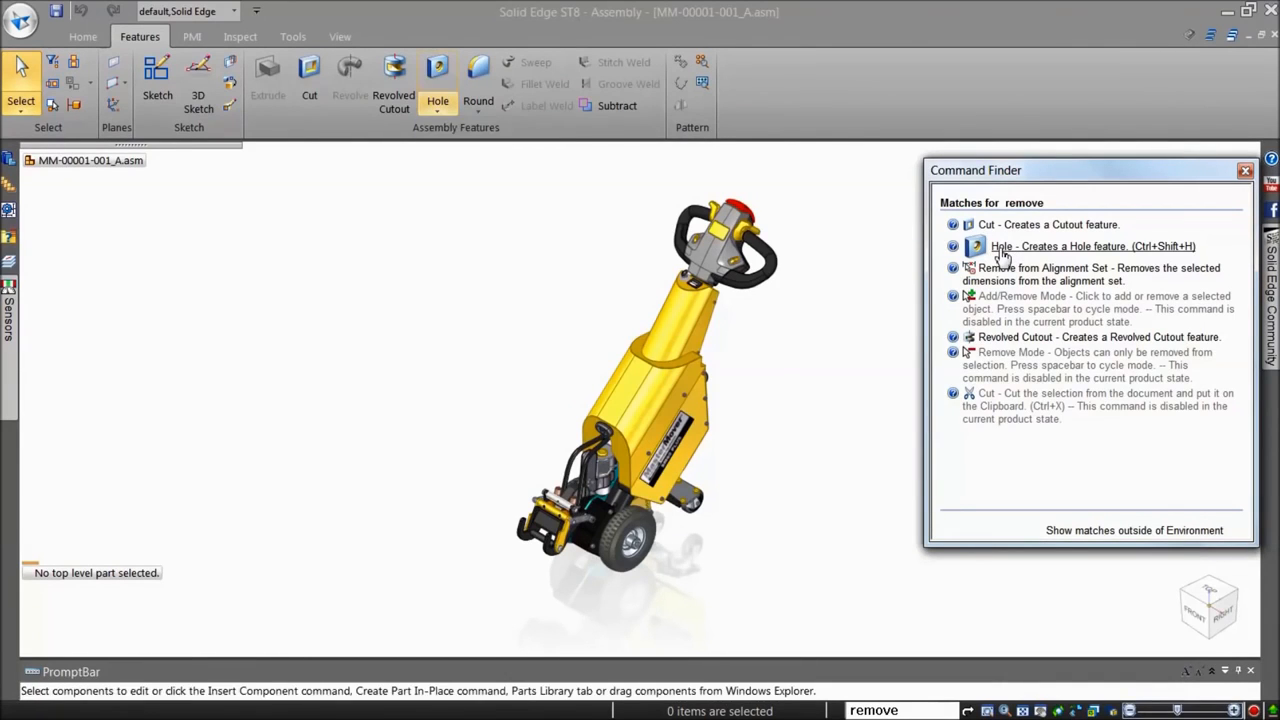
{"action": "left_click", "coordinate": [1092, 246]}
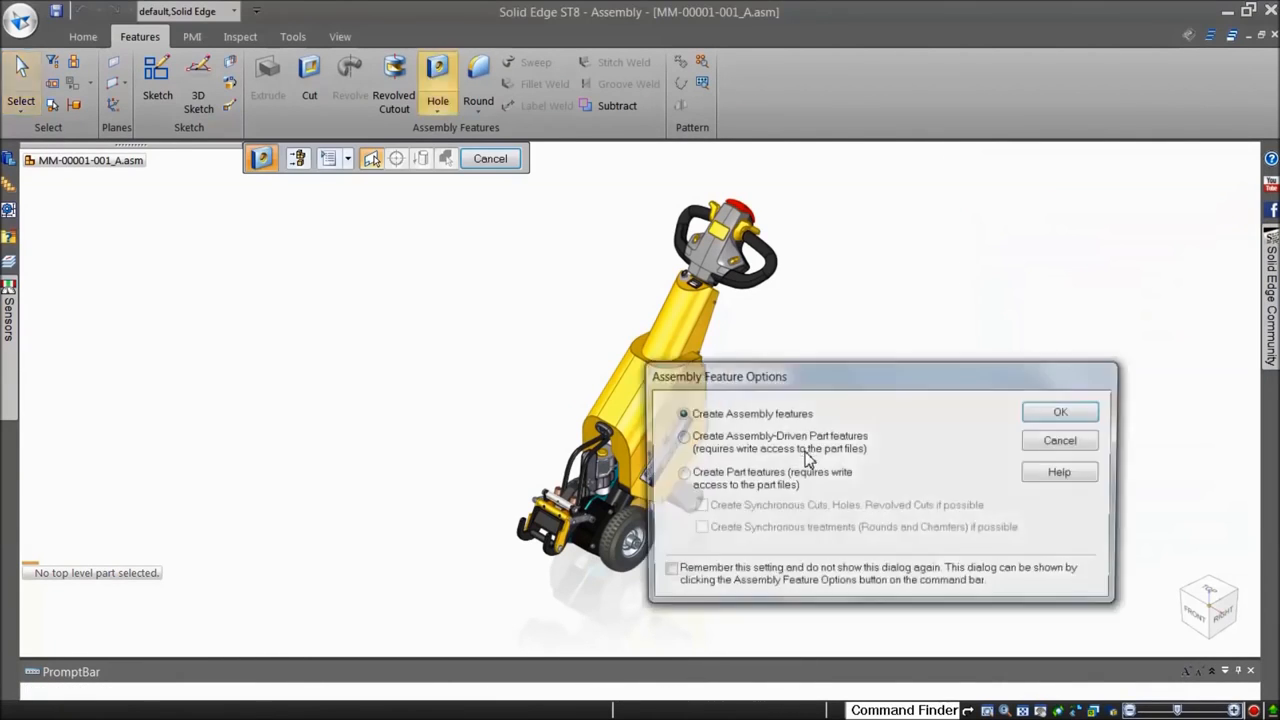
{"action": "left_click", "coordinate": [1060, 412]}
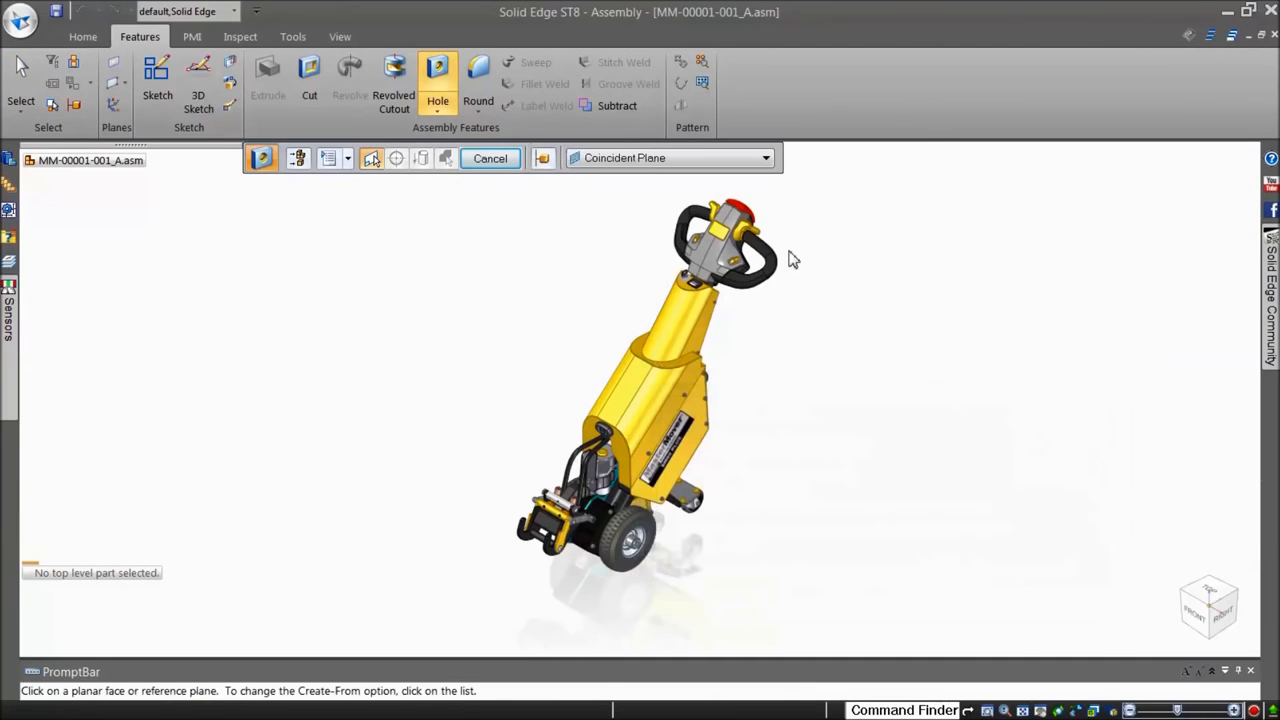
{"action": "left_click", "coordinate": [490, 158]}
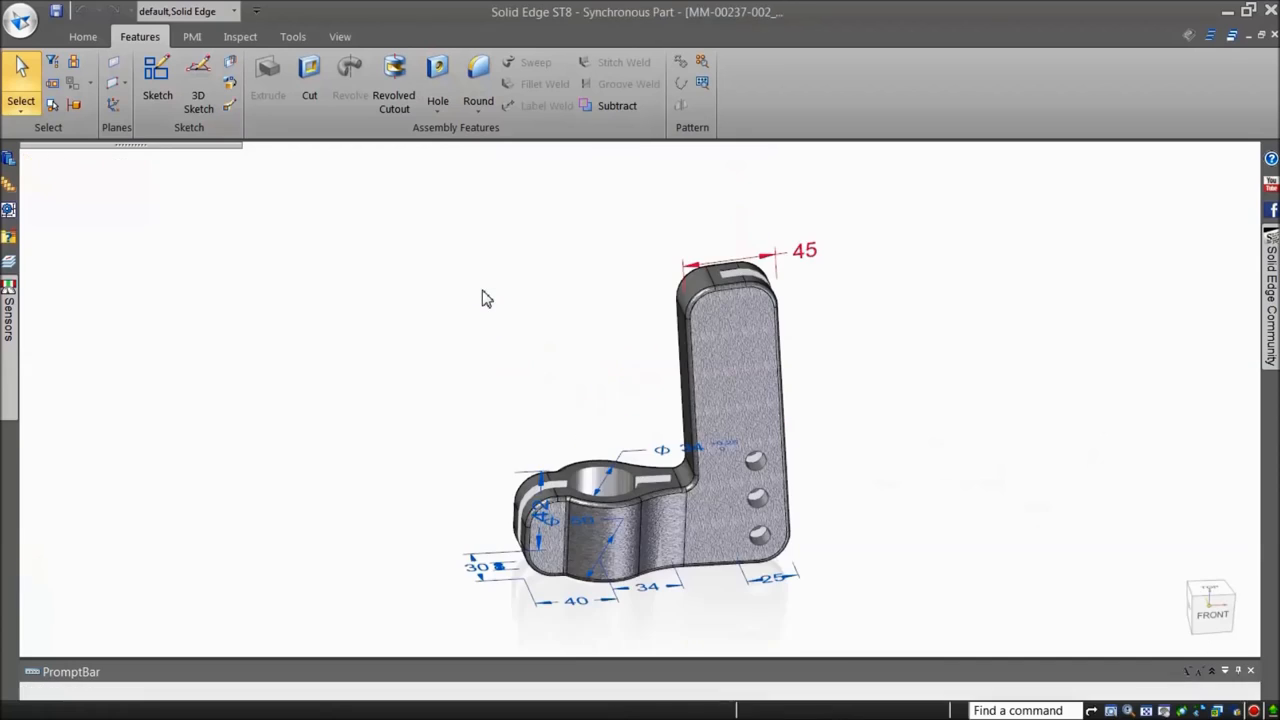
Search 'shell' in Command Finder and locate the equivalent Thin Wall command on the ribbon.
{"action": "left_click", "coordinate": [84, 36]}
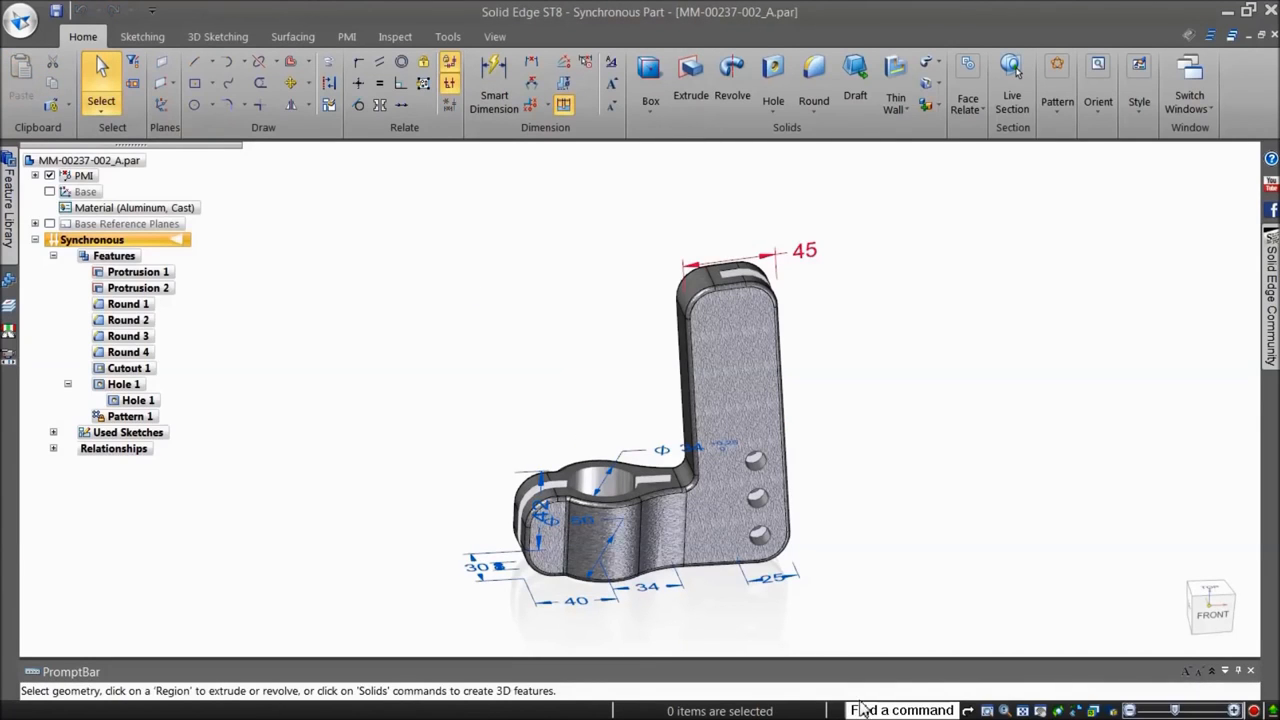
{"action": "type", "text": "she"}
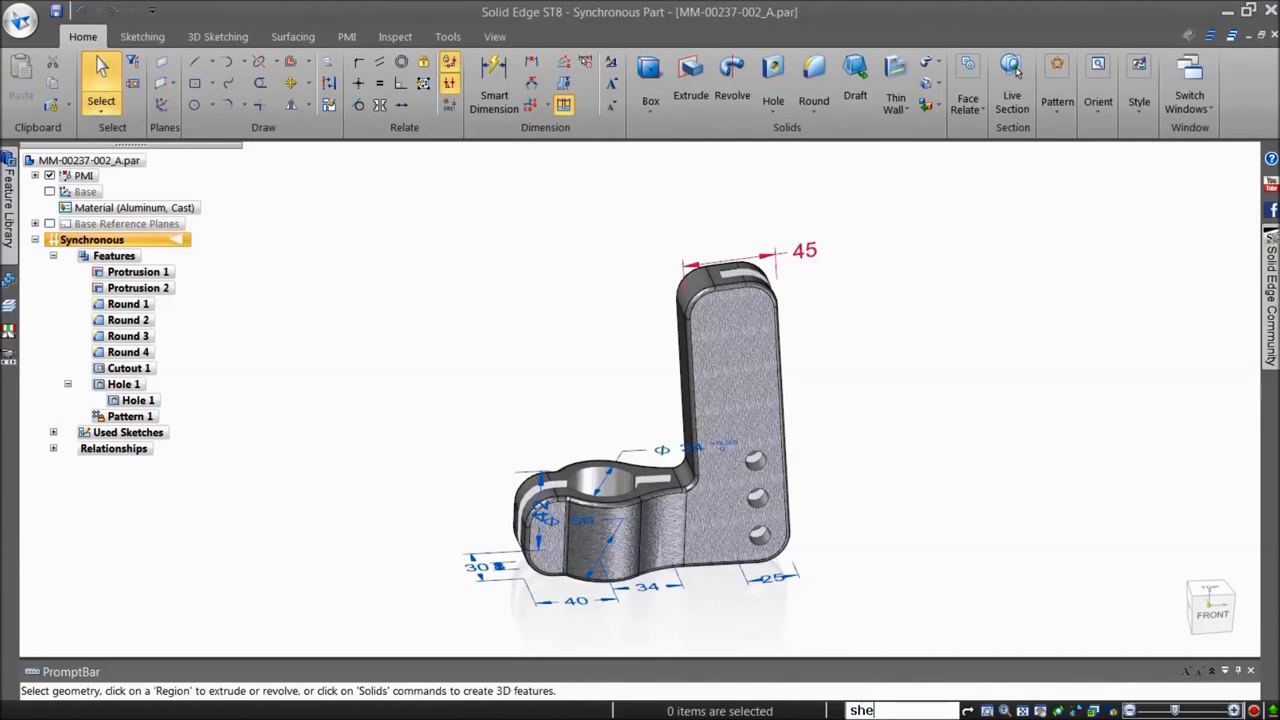
{"action": "type", "text": "ll"}
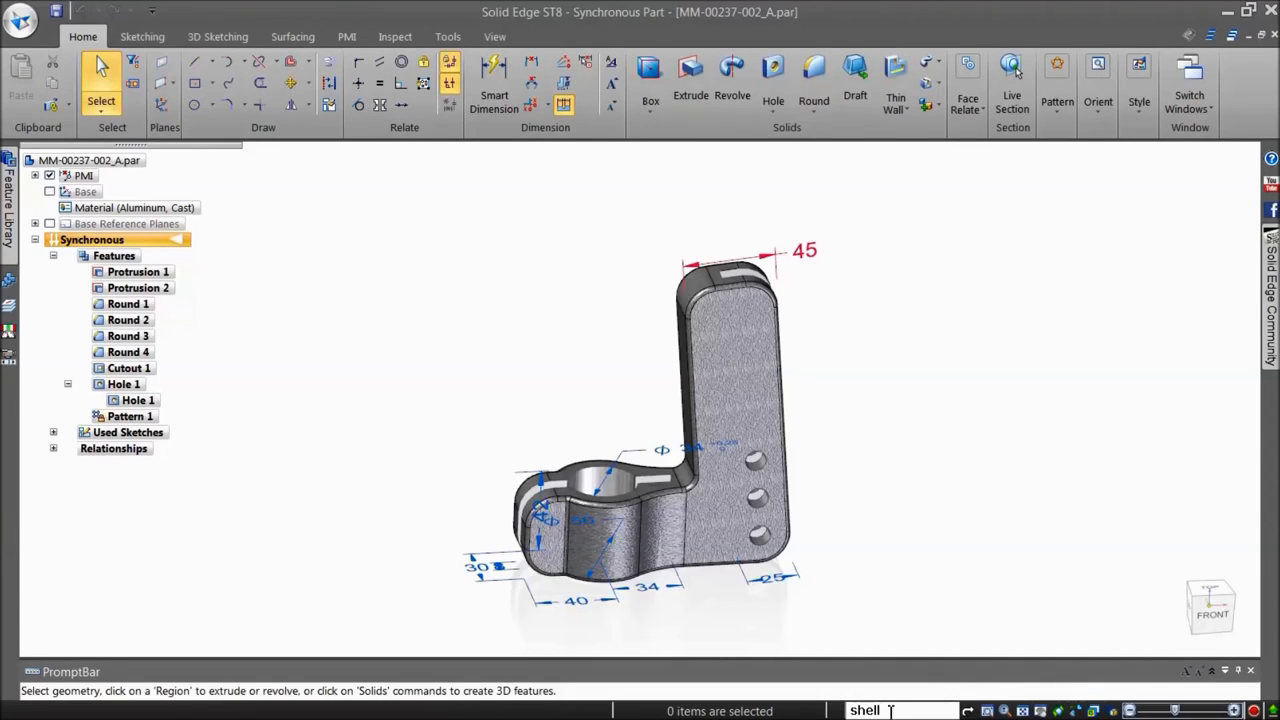
{"action": "left_click", "coordinate": [968, 712]}
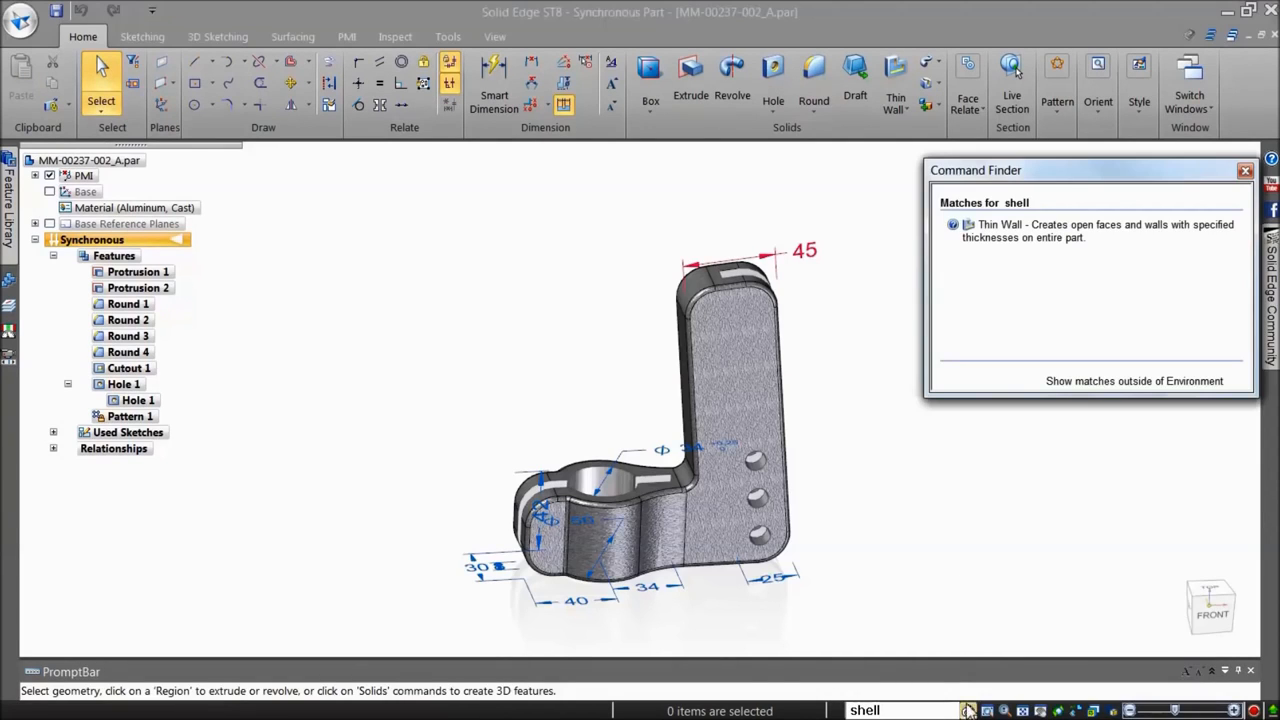
{"action": "mouse_move", "coordinate": [996, 248]}
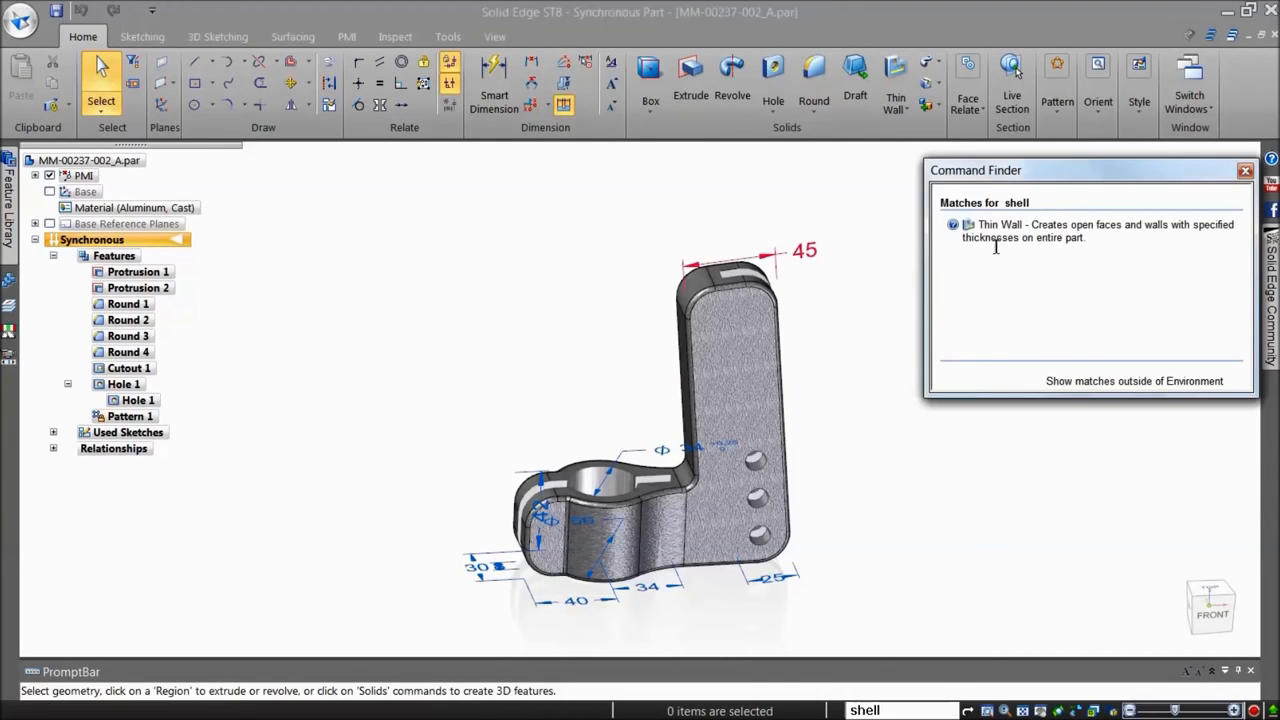
{"action": "left_click", "coordinate": [896, 80]}
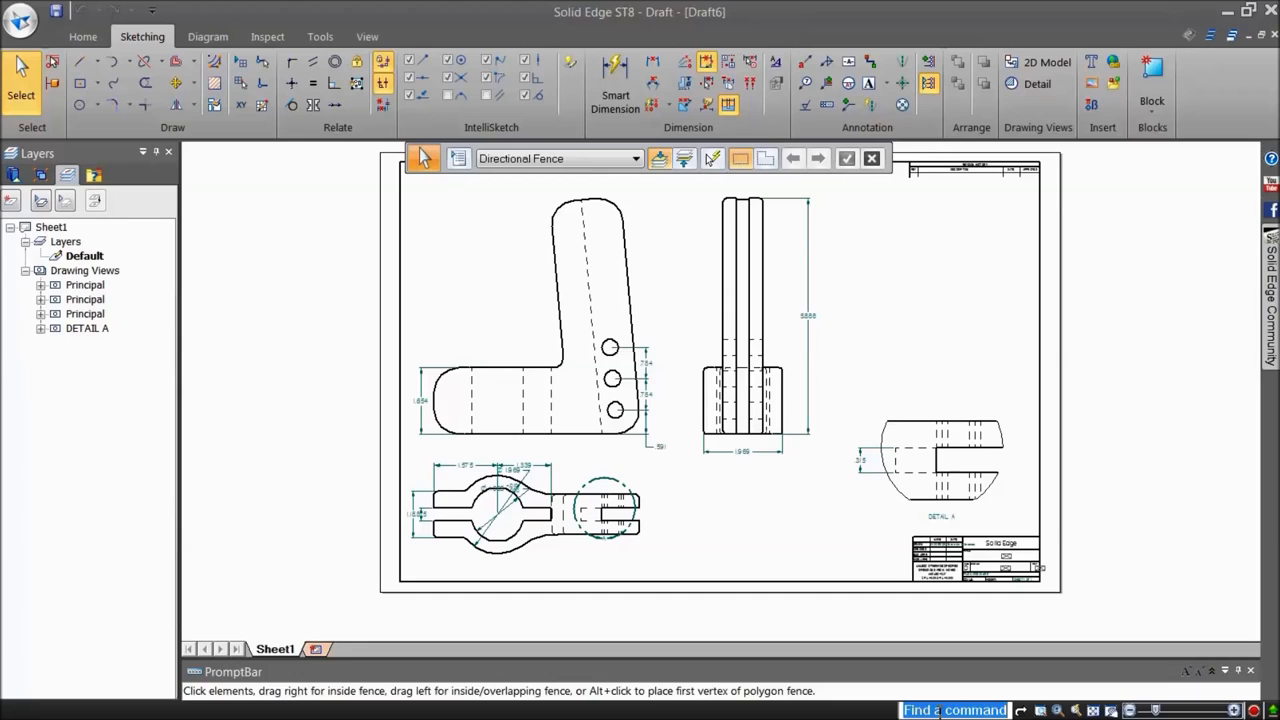
Search 'snap' in the draft and locate the Alignment Indicator among the snapping matches.
{"action": "type", "text": "snap"}
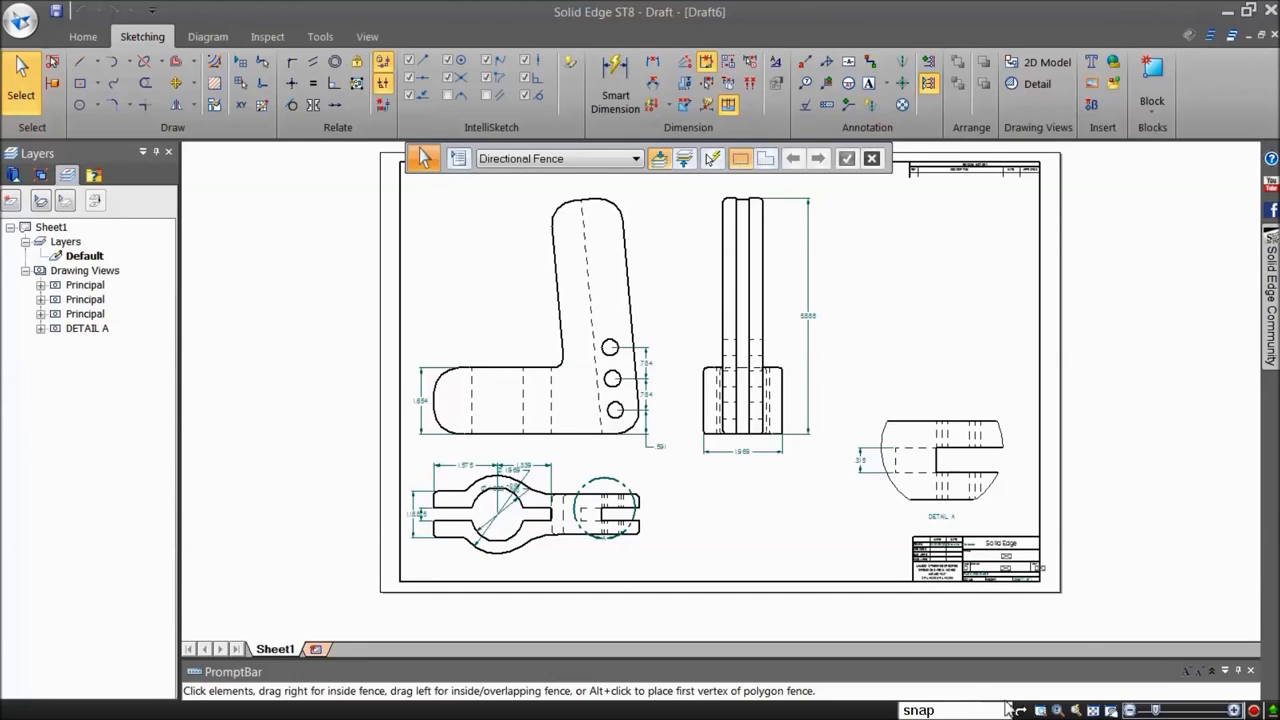
{"action": "mouse_move", "coordinate": [1010, 708]}
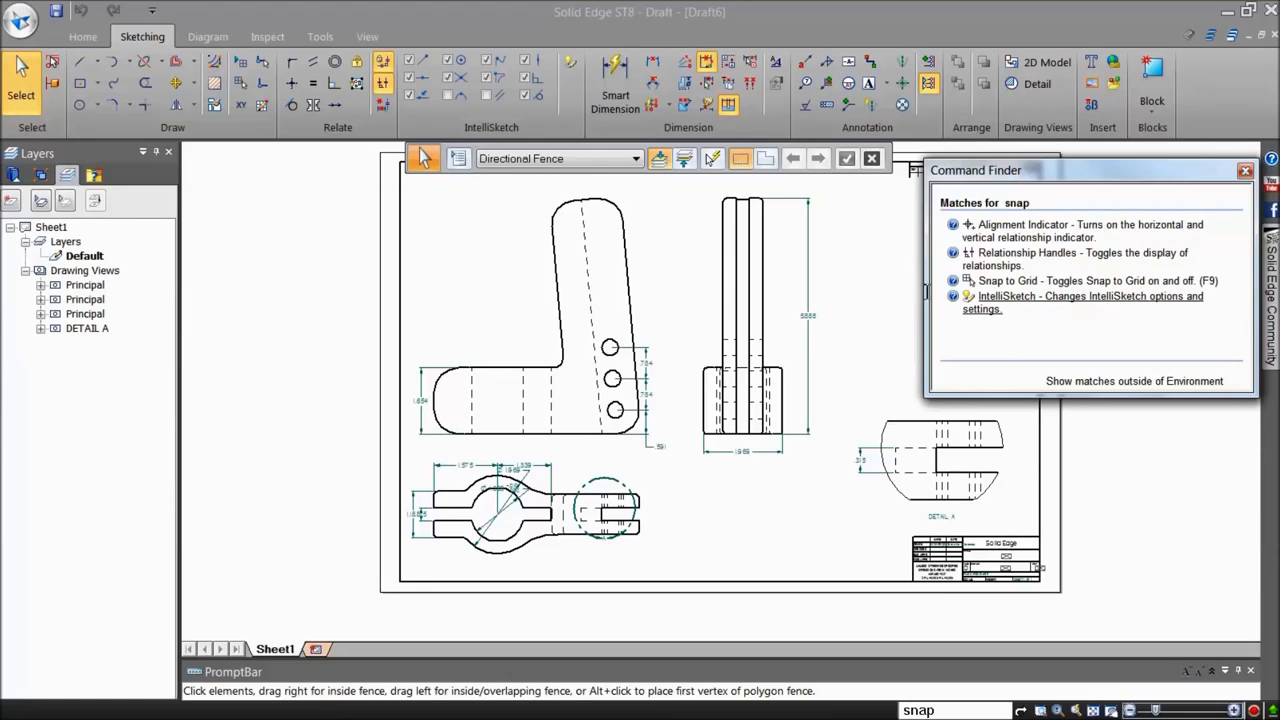
{"action": "left_click", "coordinate": [84, 36]}
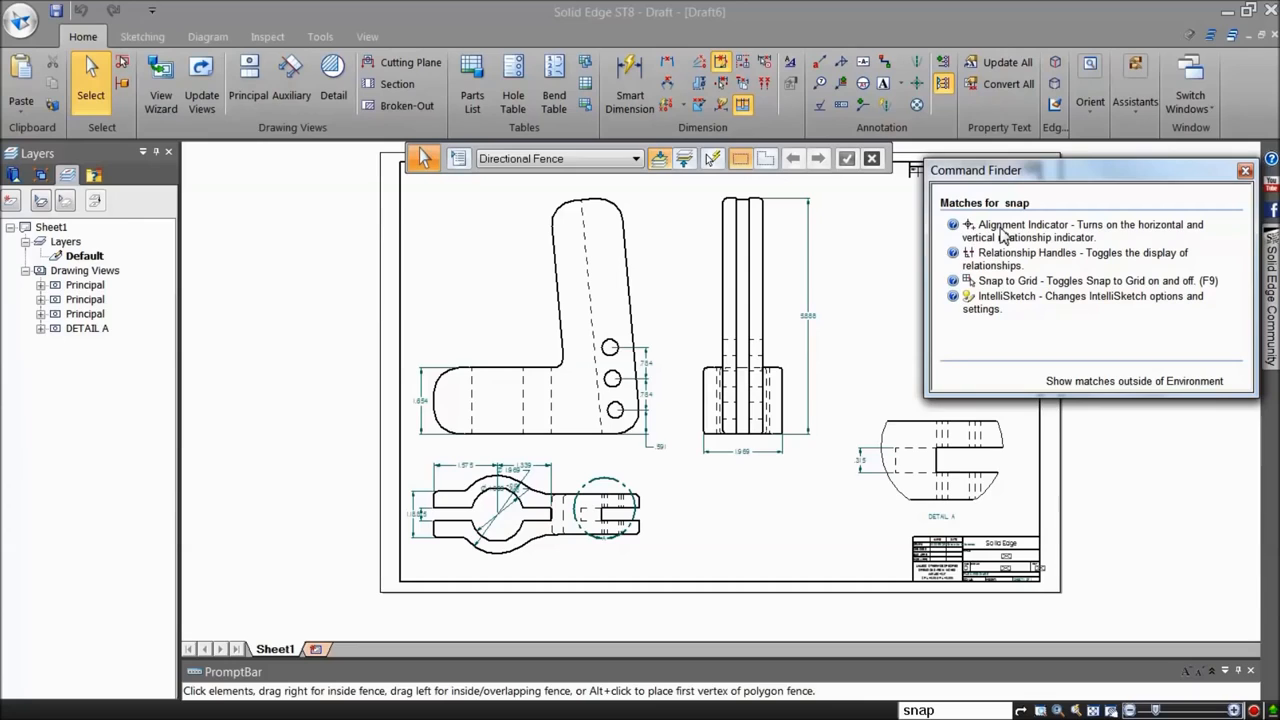
{"action": "mouse_move", "coordinate": [990, 230]}
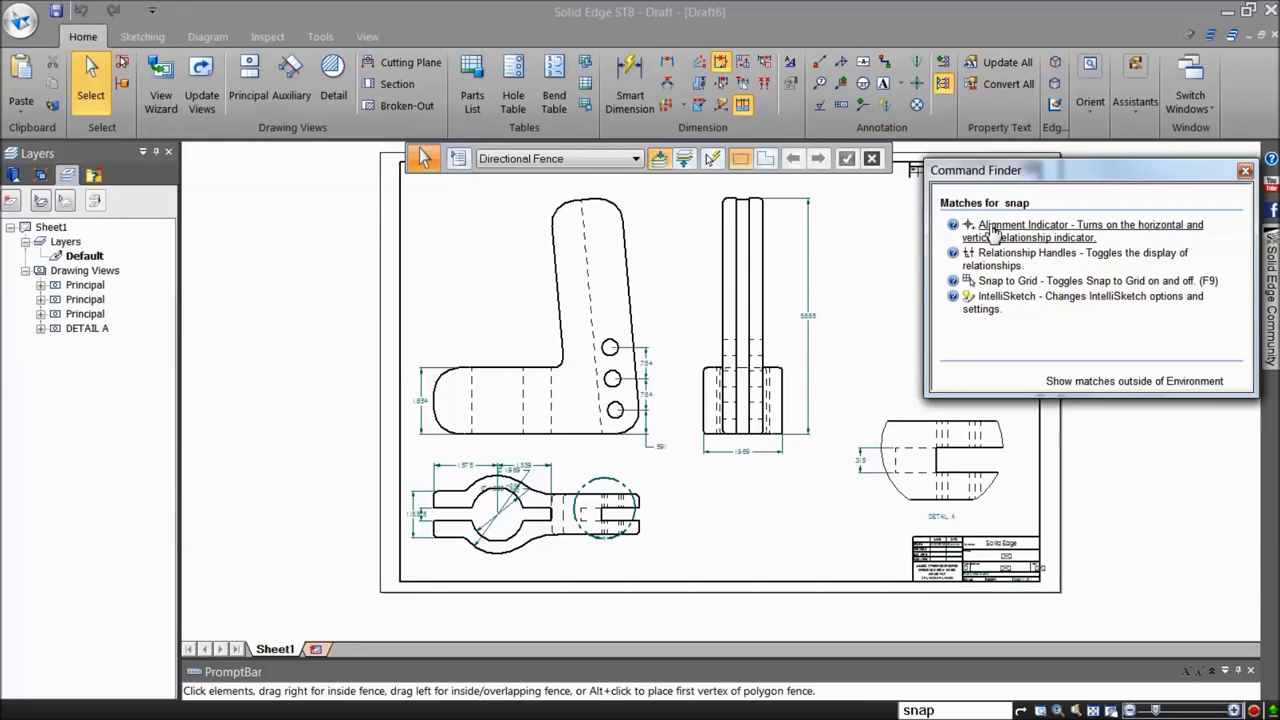
{"action": "mouse_move", "coordinate": [996, 252]}
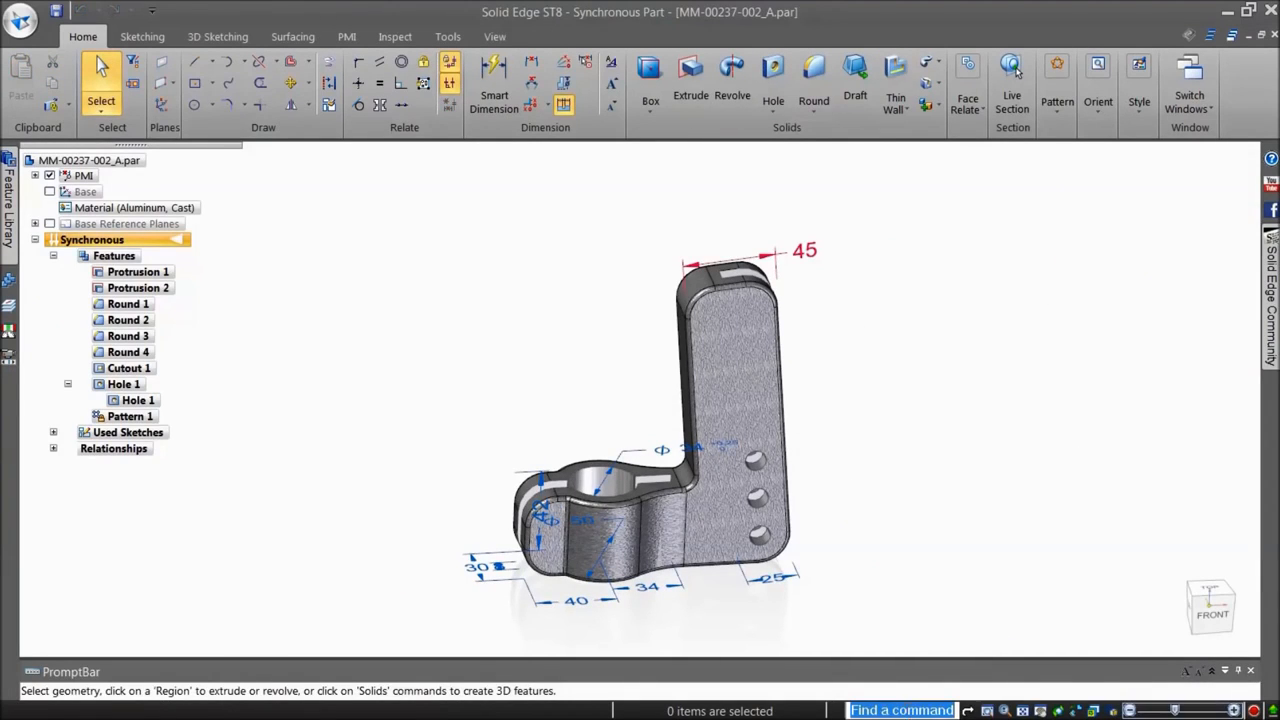
Search 'parting' and locate Parting Surface, leaving the Surfacing tools showing.
{"action": "type", "text": "parting"}
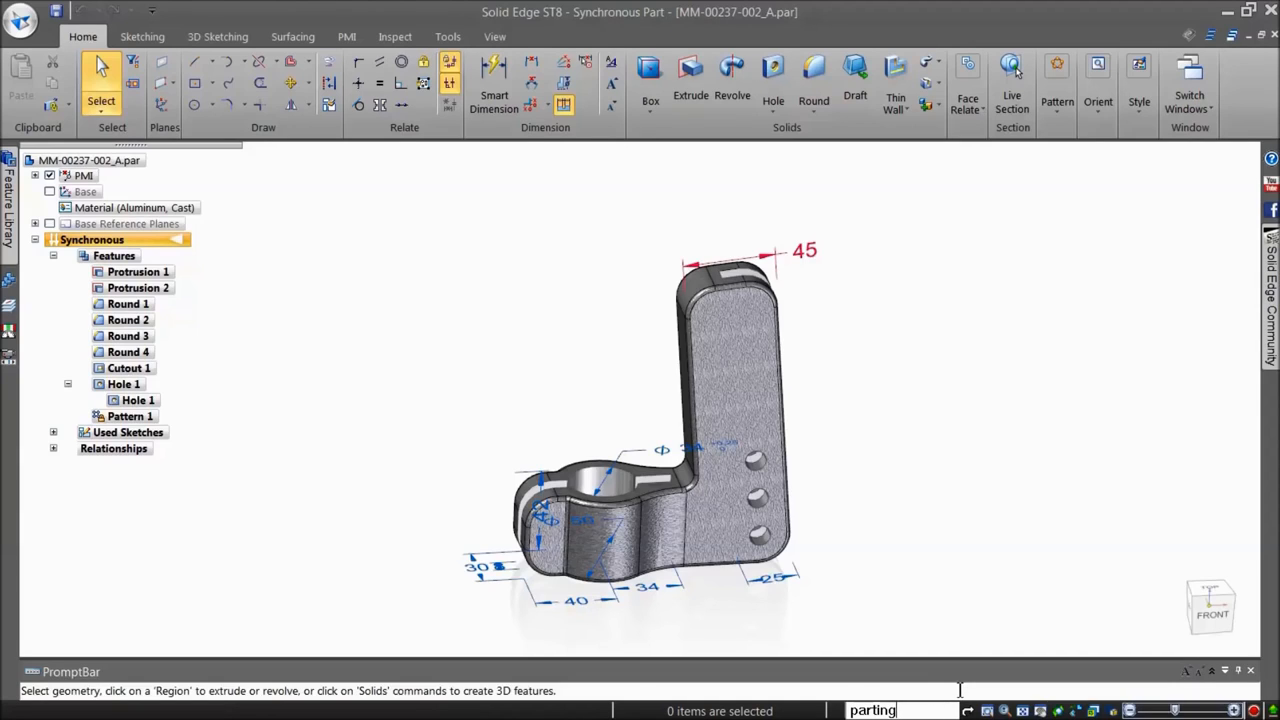
{"action": "mouse_move", "coordinate": [968, 710]}
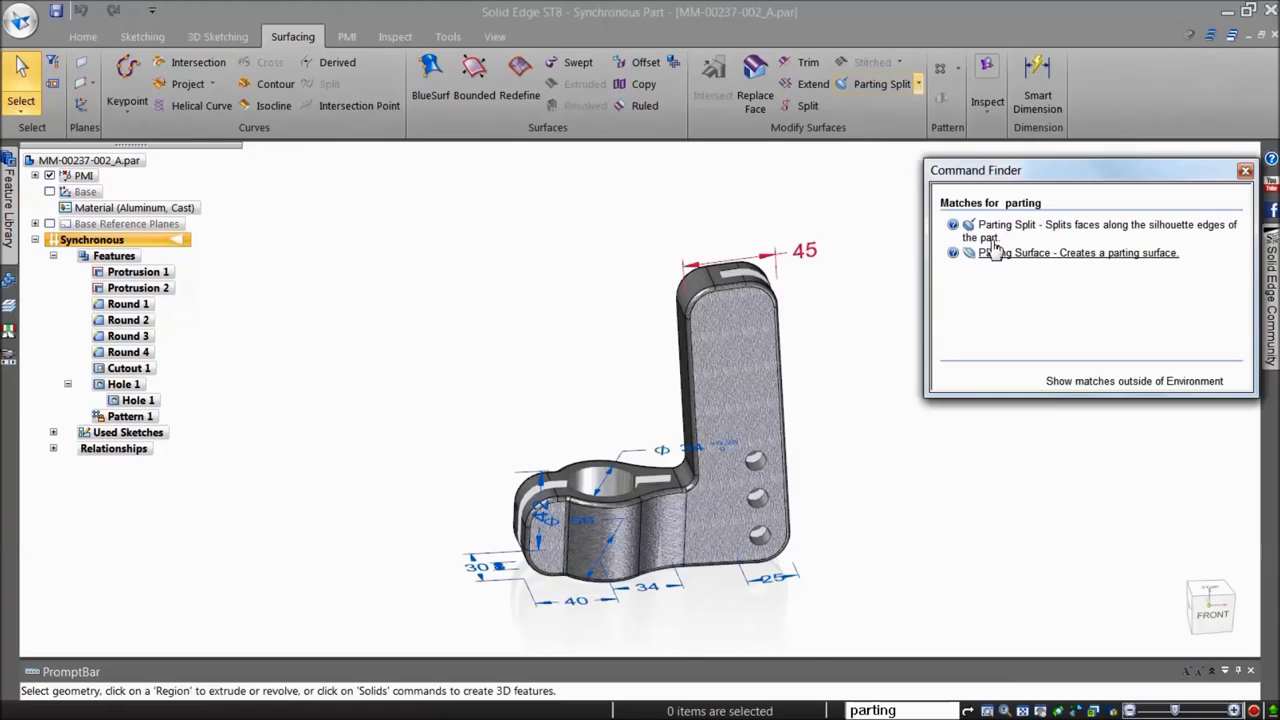
{"action": "left_click", "coordinate": [916, 84]}
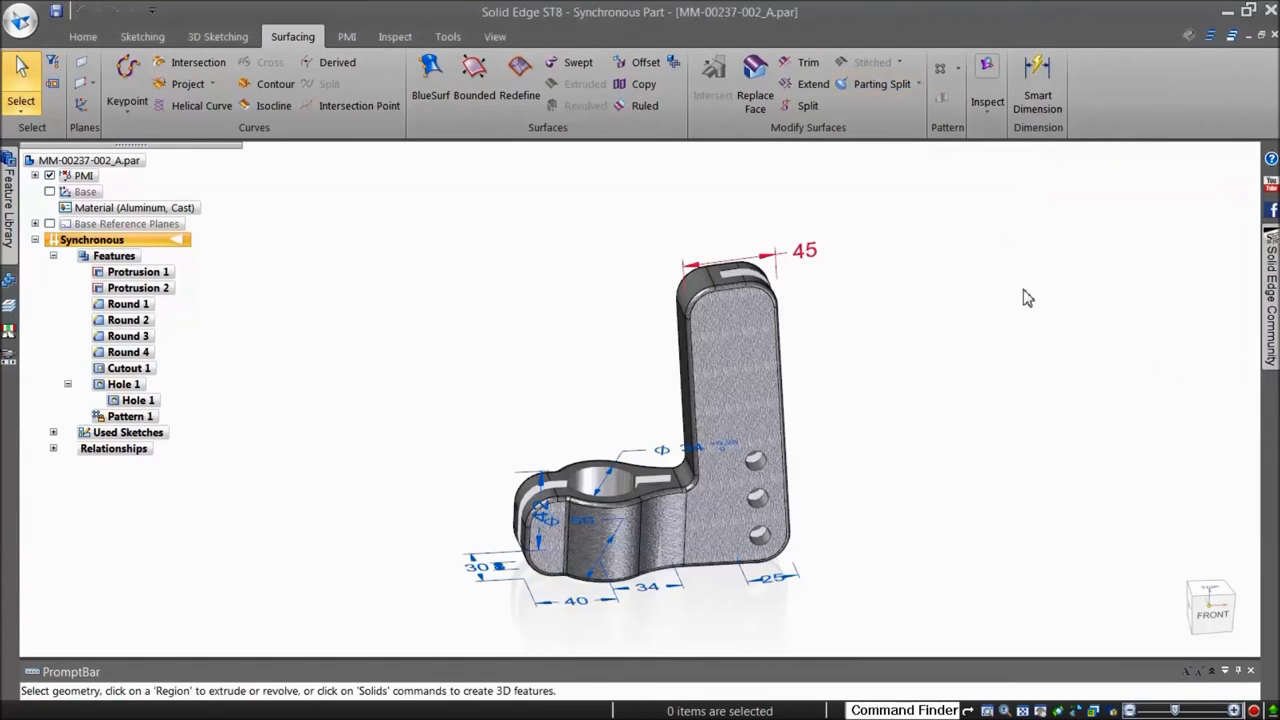
{"action": "mouse_move", "coordinate": [1030, 304]}
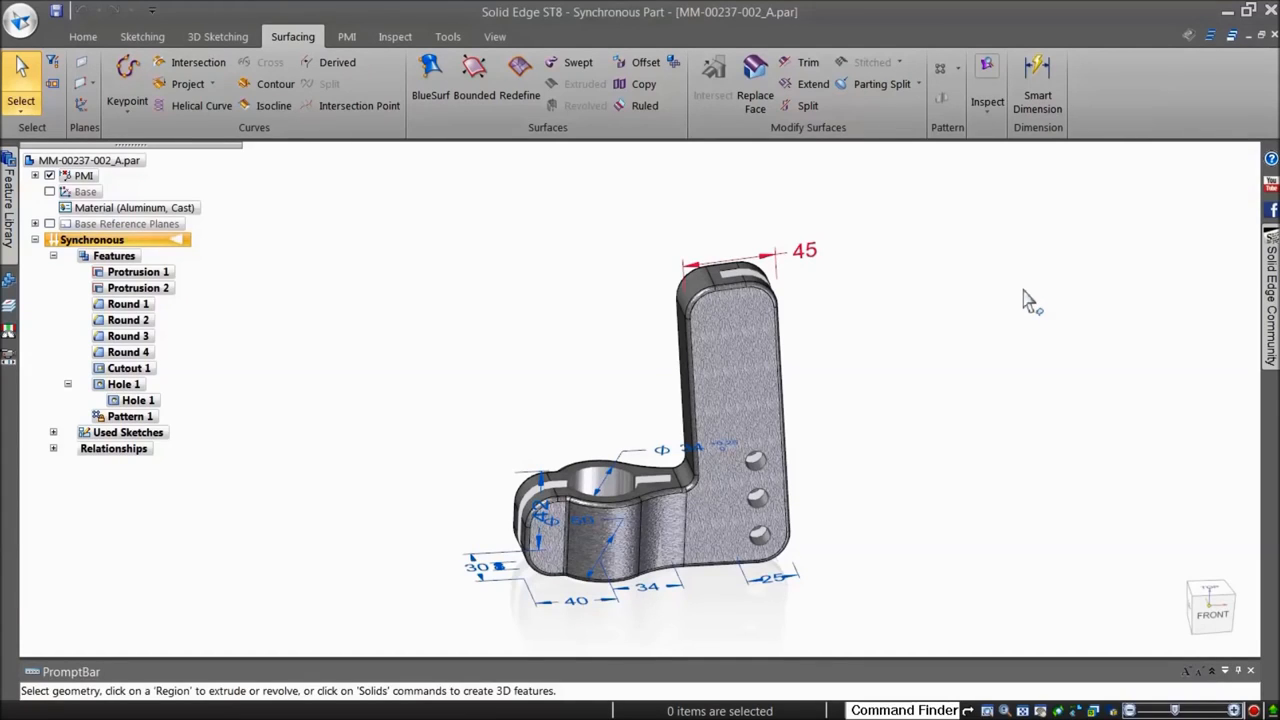